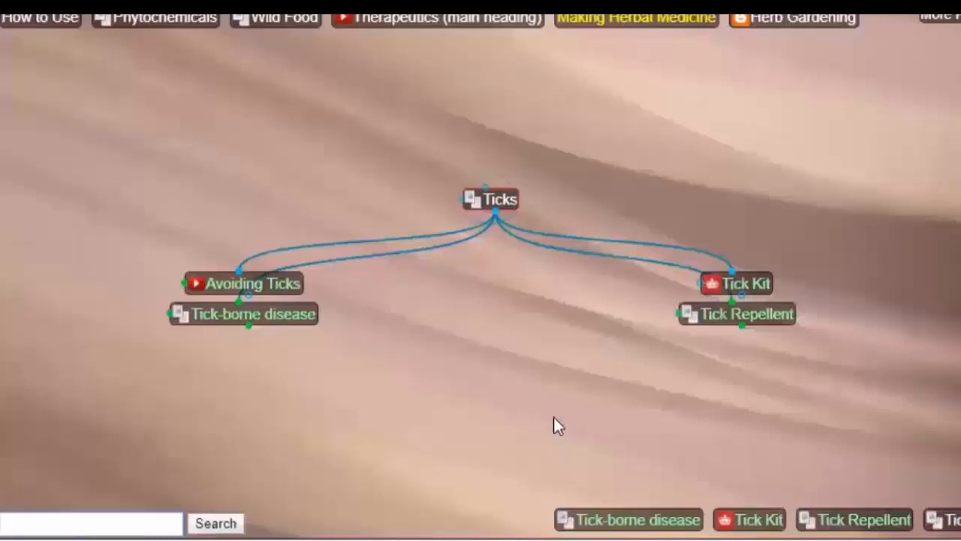
mouse_move(169, 492)
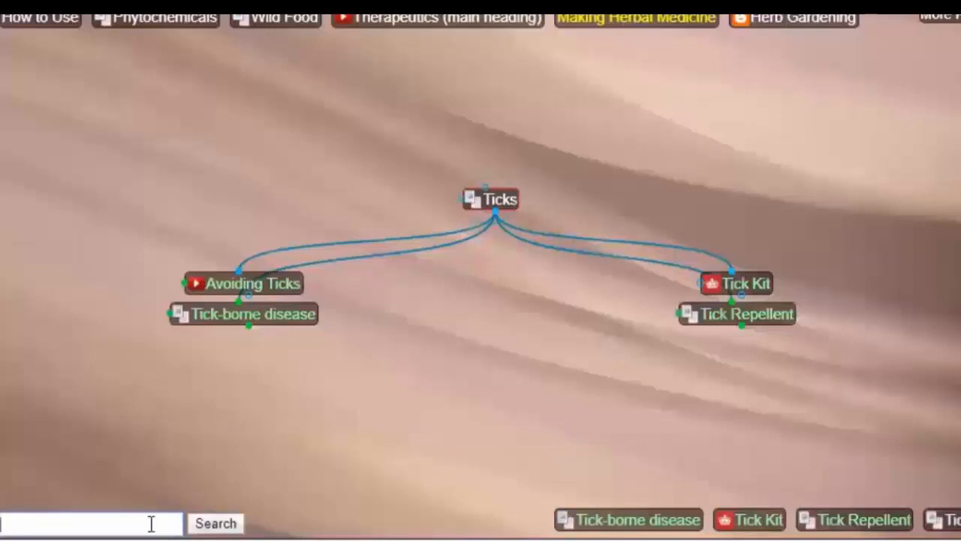
mouse_move(498, 407)
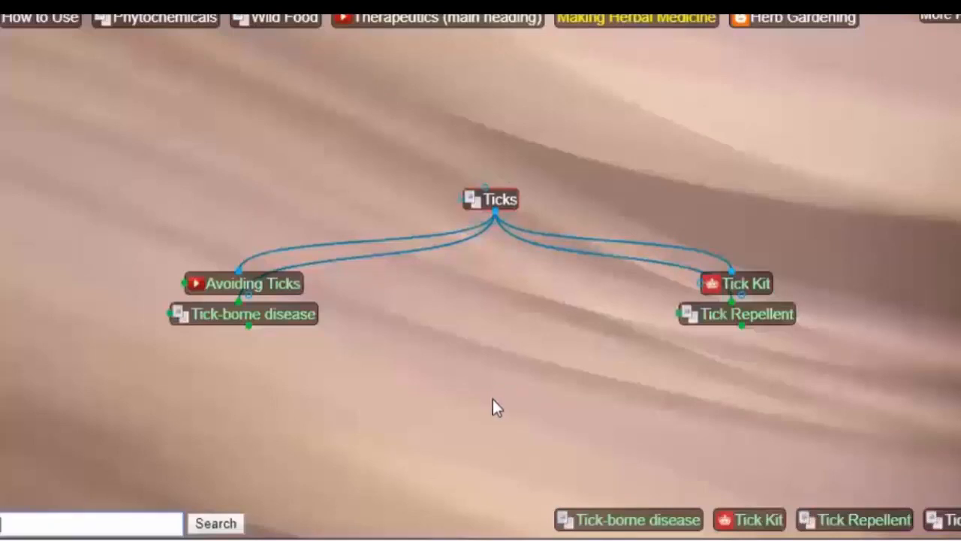
mouse_move(261, 288)
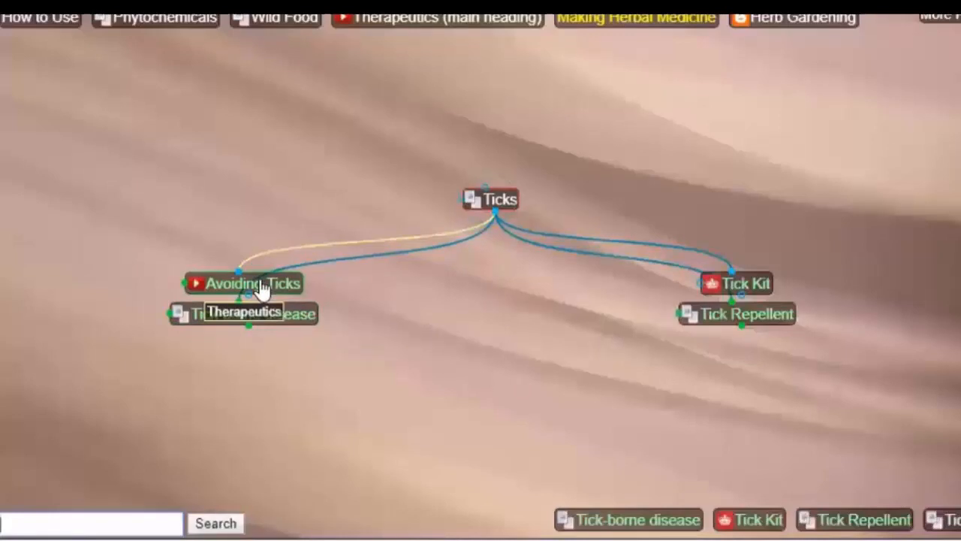
- Focus the Avoiding Ticks thought and reveal its notes with the tick-avoidance video
click(247, 282)
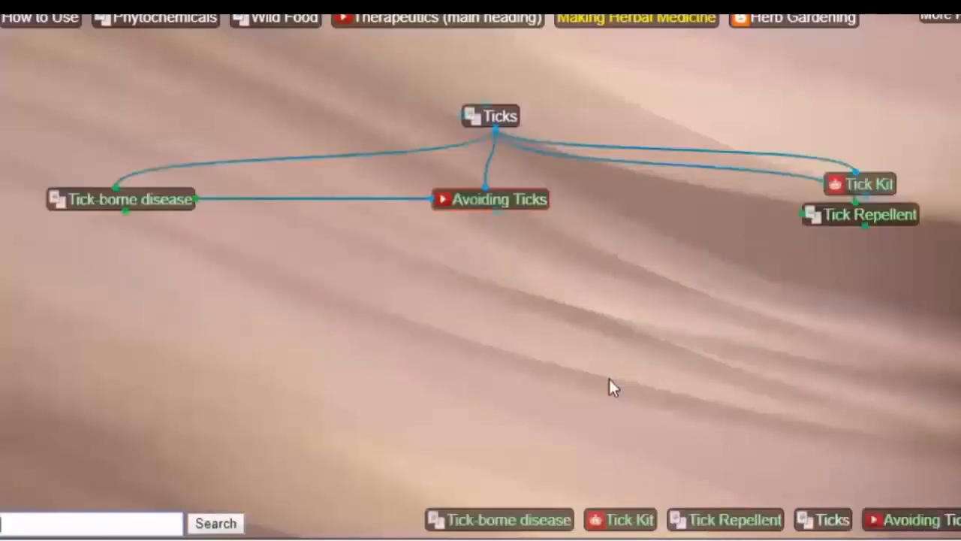
mouse_move(498, 520)
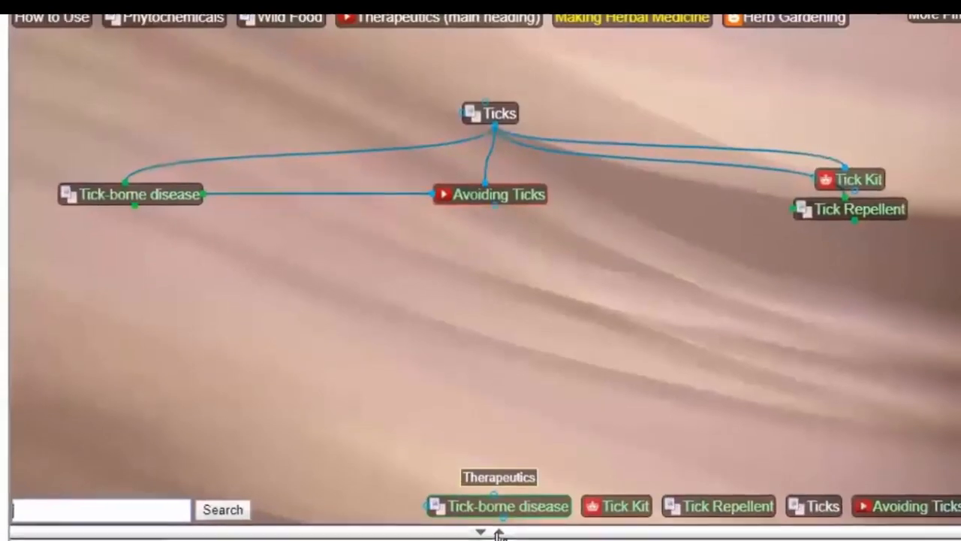
click(490, 194)
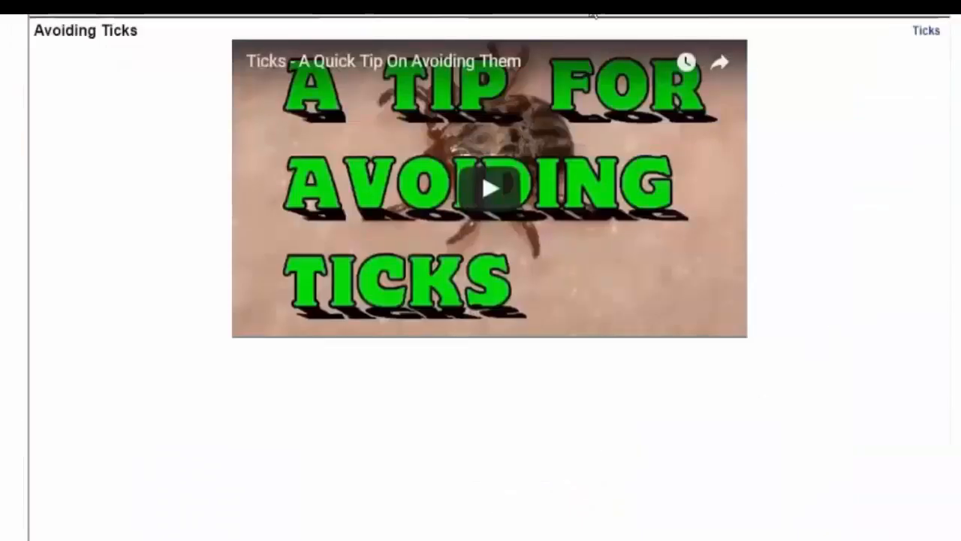
mouse_move(480, 16)
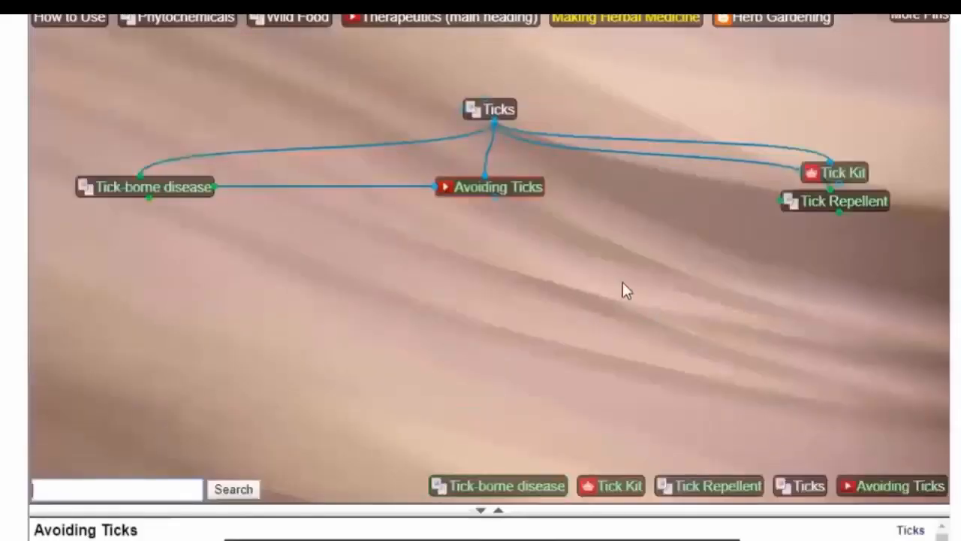
mouse_move(833, 201)
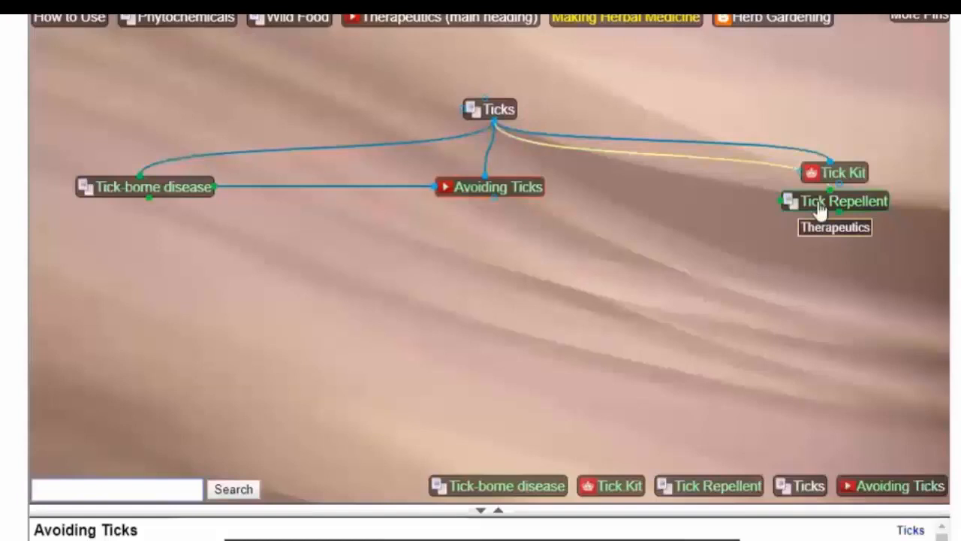
click(844, 202)
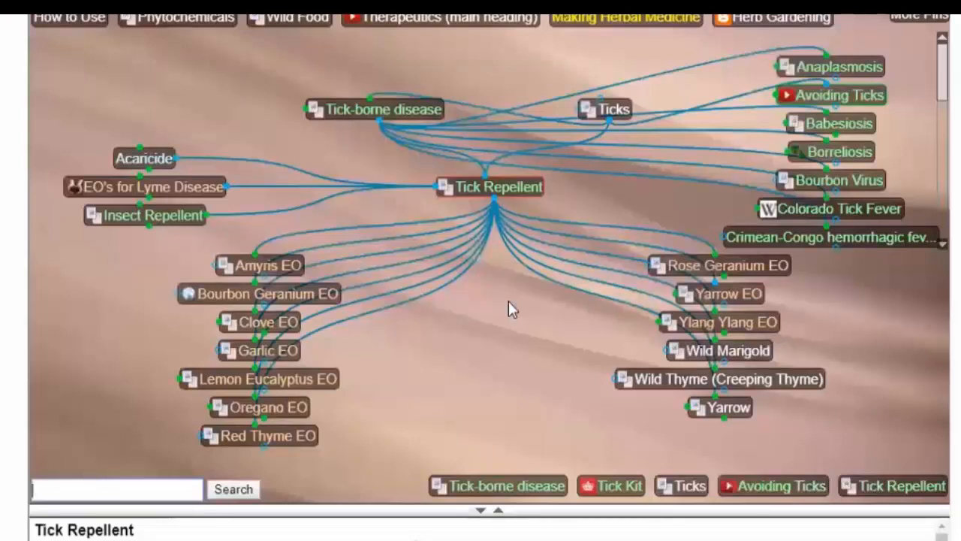
mouse_move(511, 398)
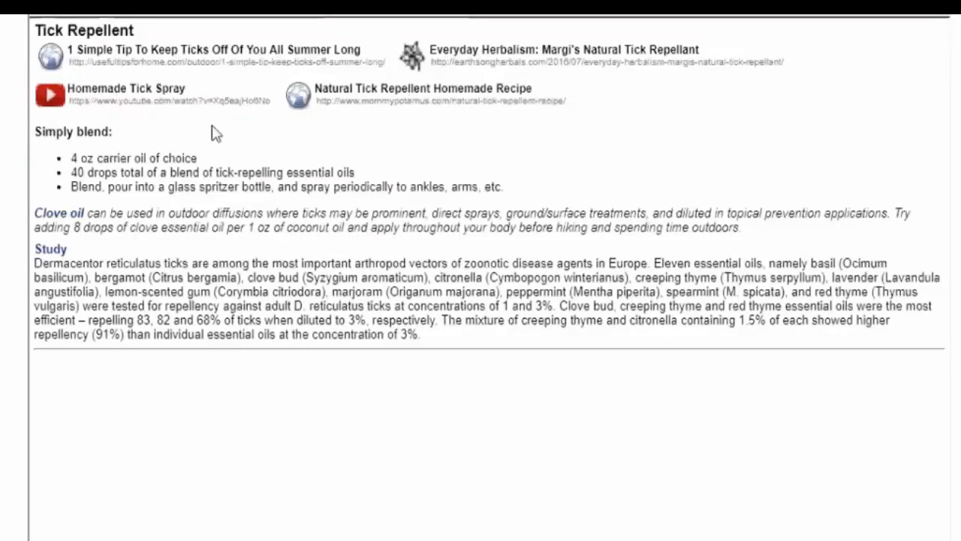
mouse_move(460, 36)
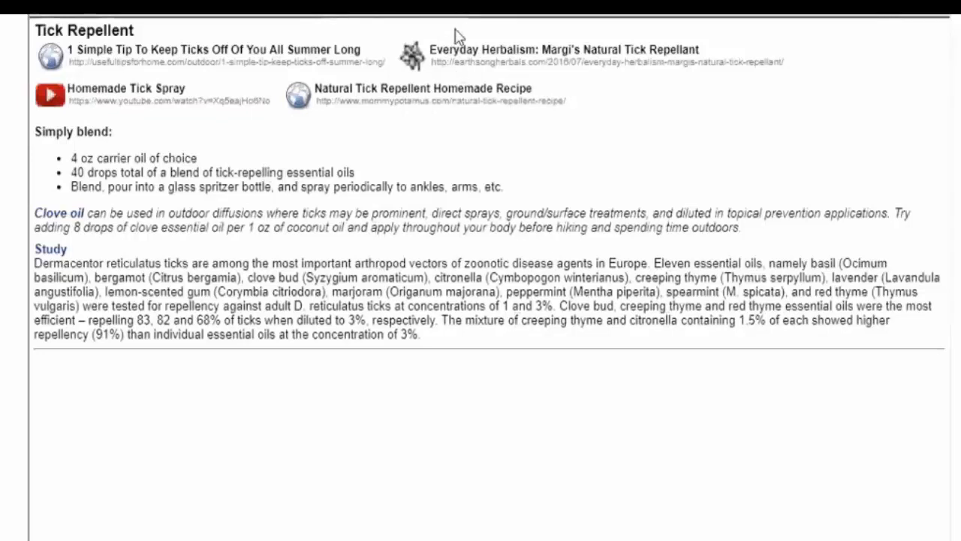
mouse_move(524, 331)
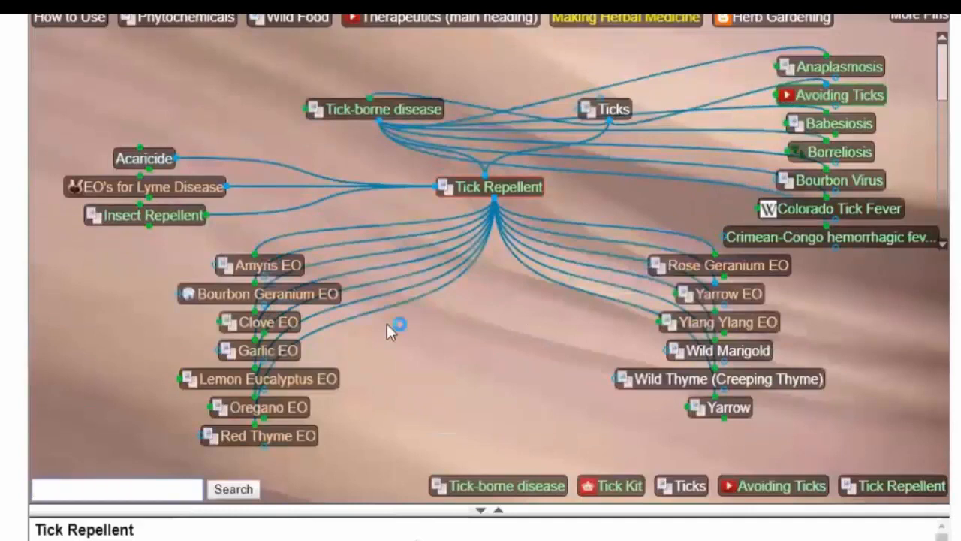
mouse_move(499, 435)
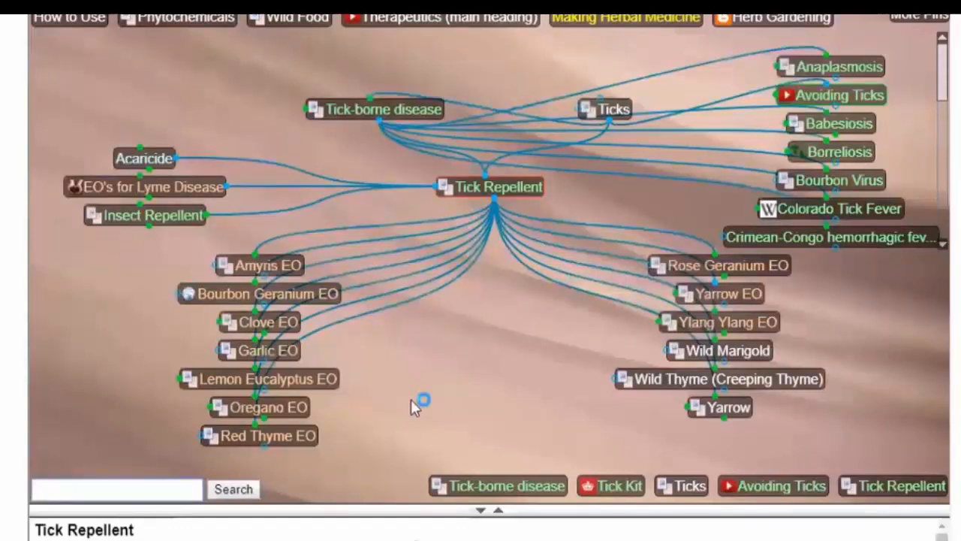
mouse_move(269, 436)
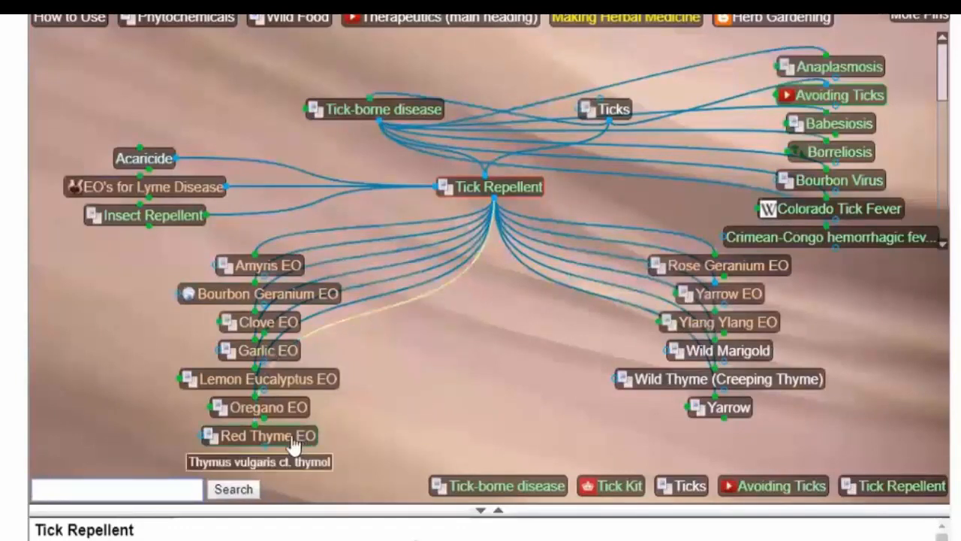
mouse_move(459, 429)
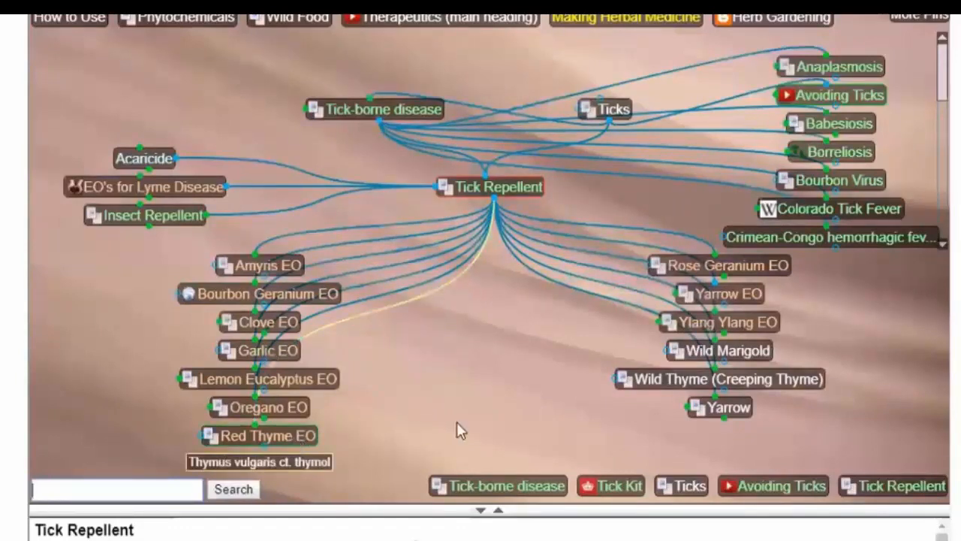
mouse_move(460, 382)
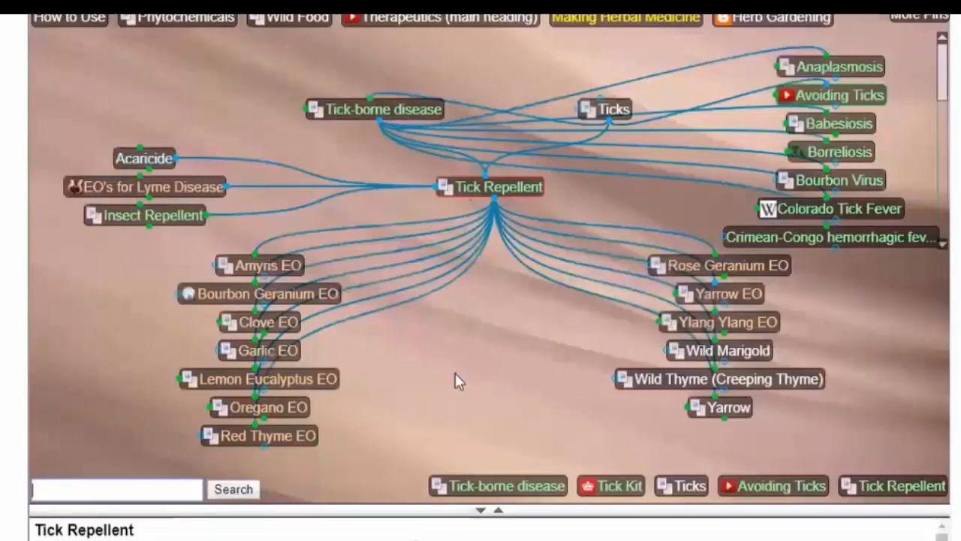
mouse_move(683, 270)
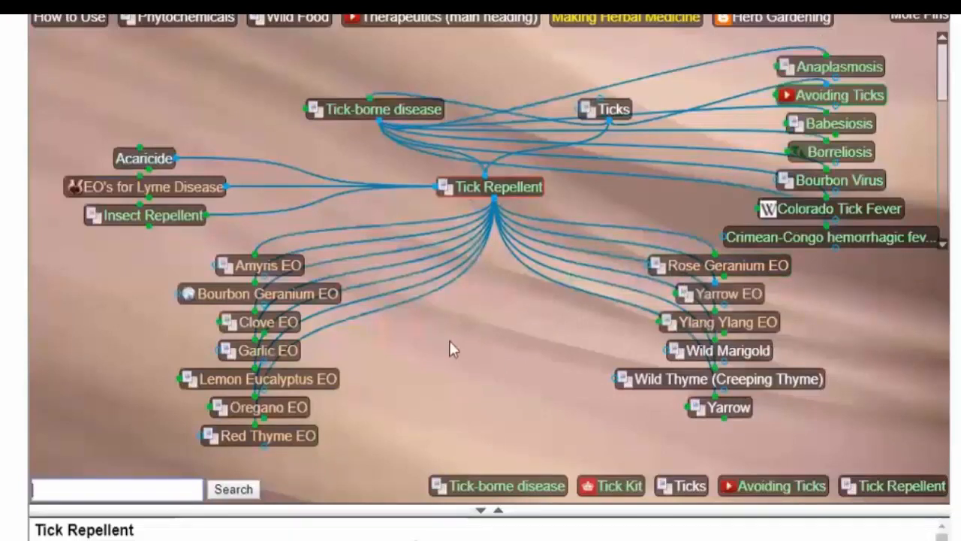
mouse_move(428, 313)
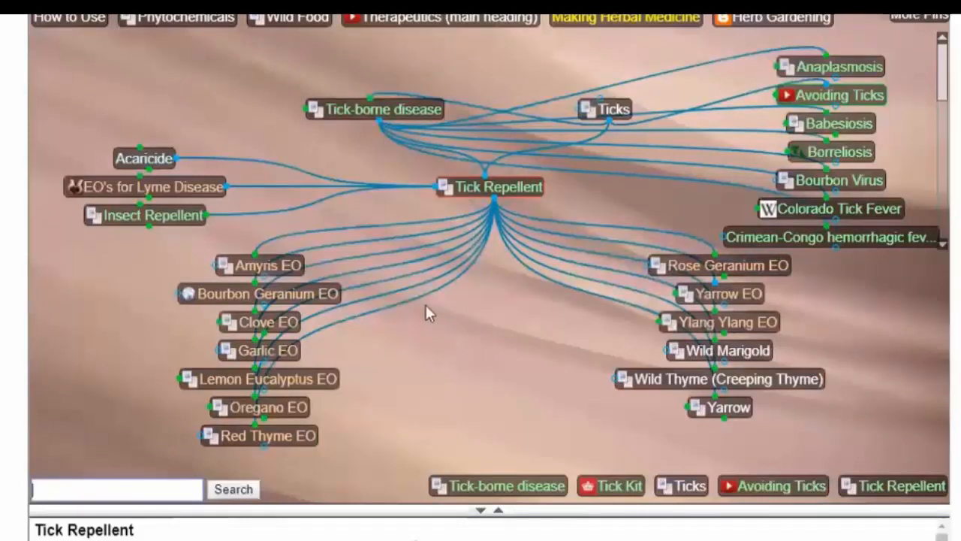
mouse_move(263, 264)
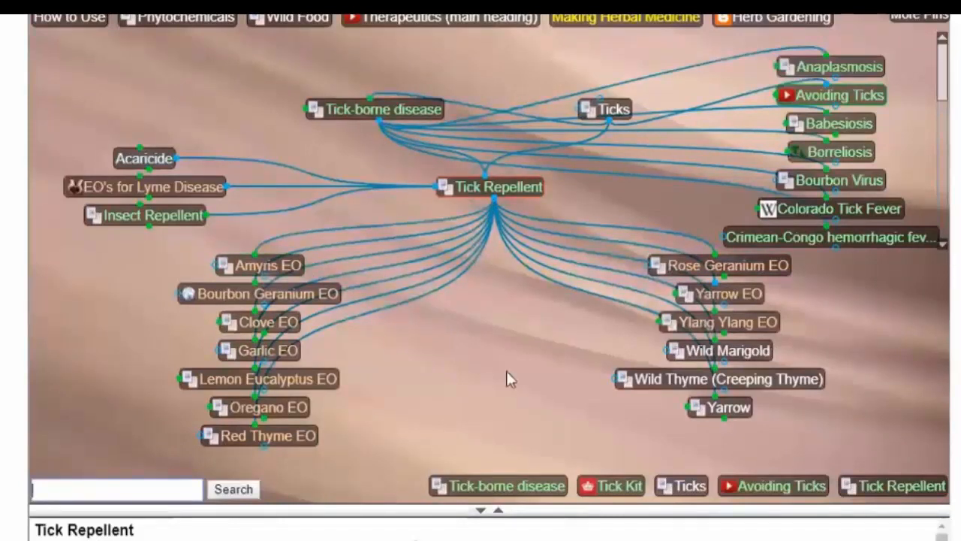
mouse_move(508, 353)
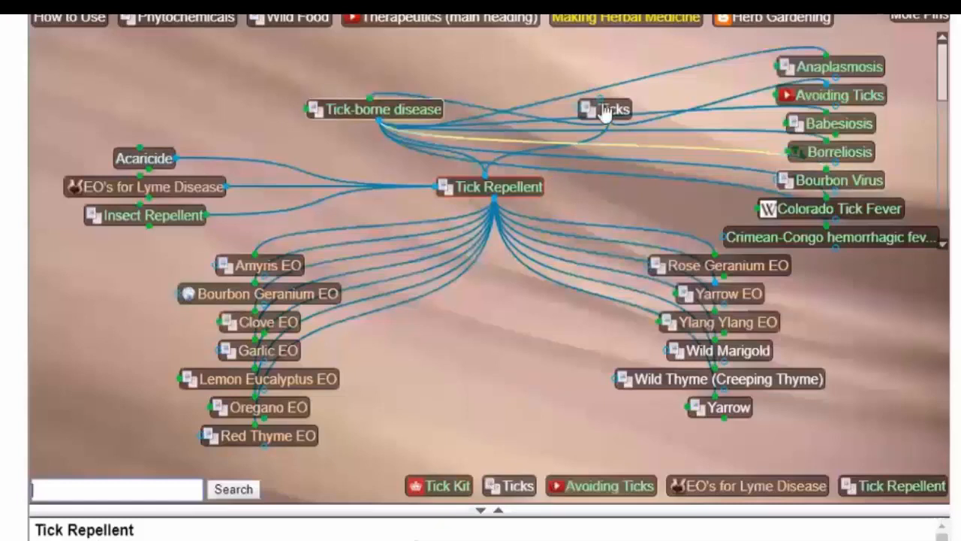
- Activate the Ticks thought so its four child thoughts surround it
click(604, 110)
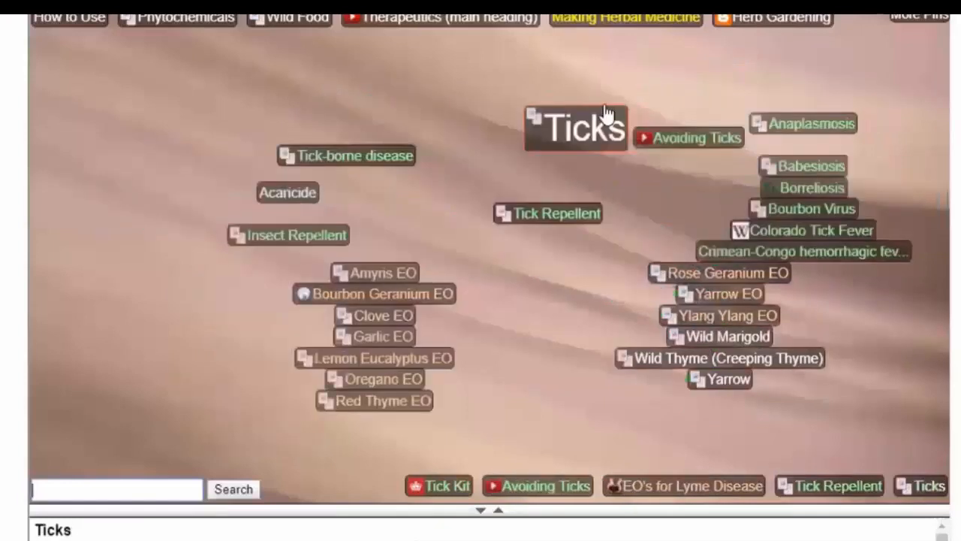
click(575, 128)
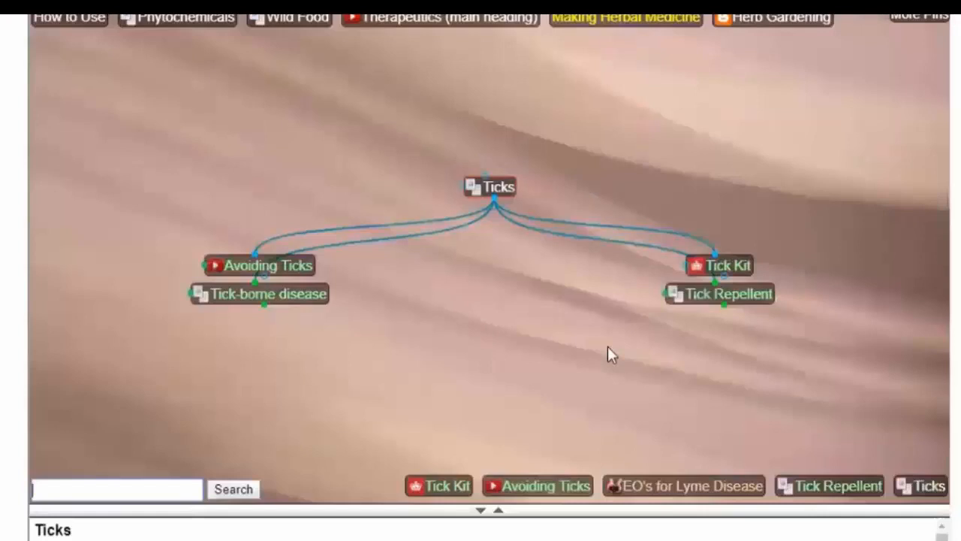
mouse_move(502, 357)
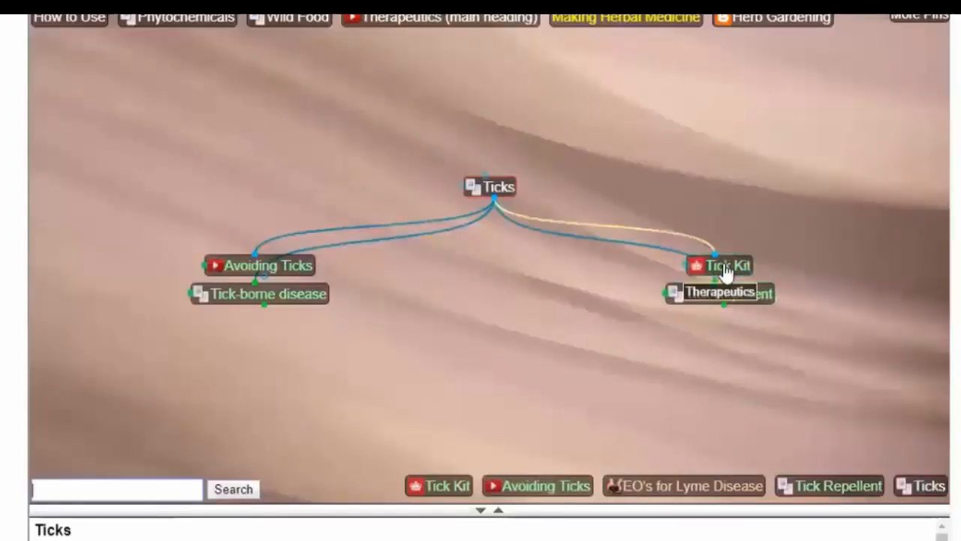
- Activate the Tick Kit child thought under Ticks and show its notes
click(726, 264)
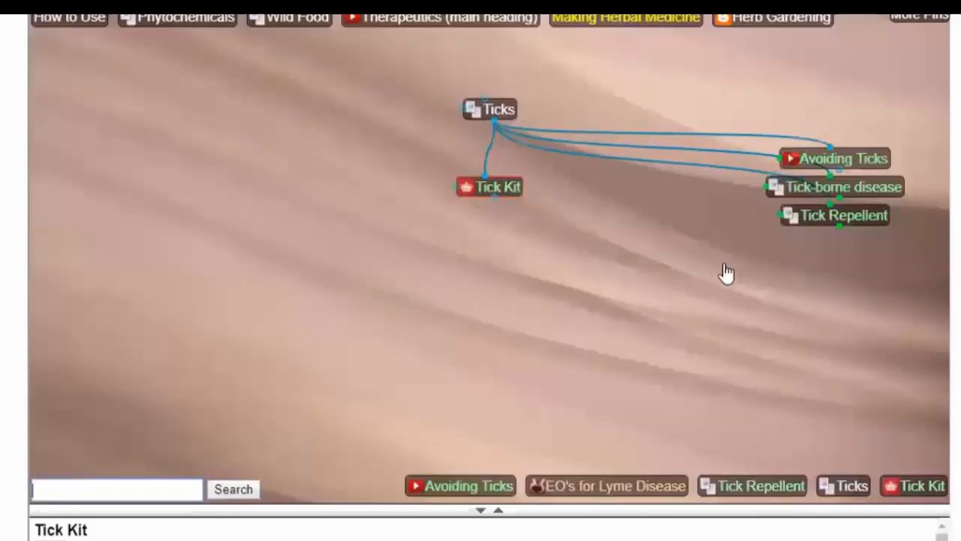
click(727, 272)
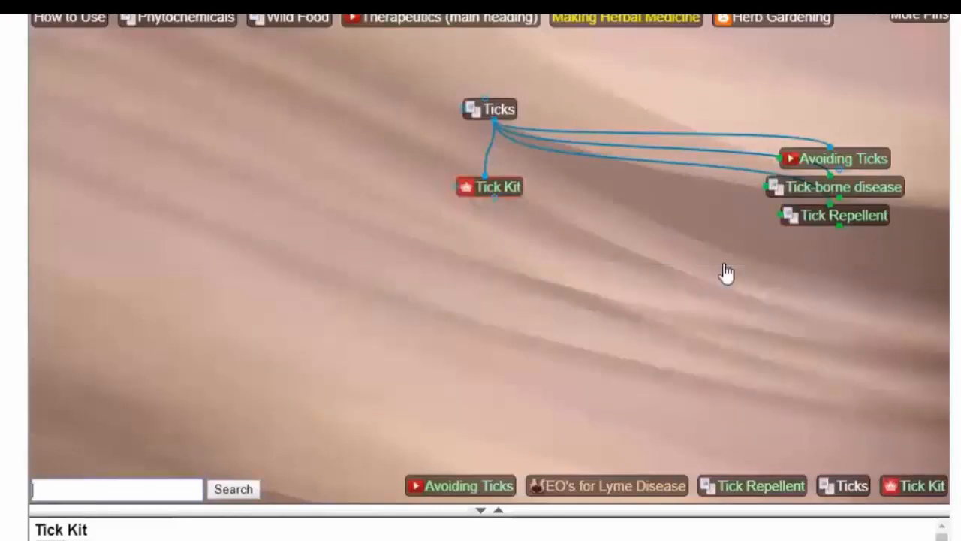
mouse_move(496, 238)
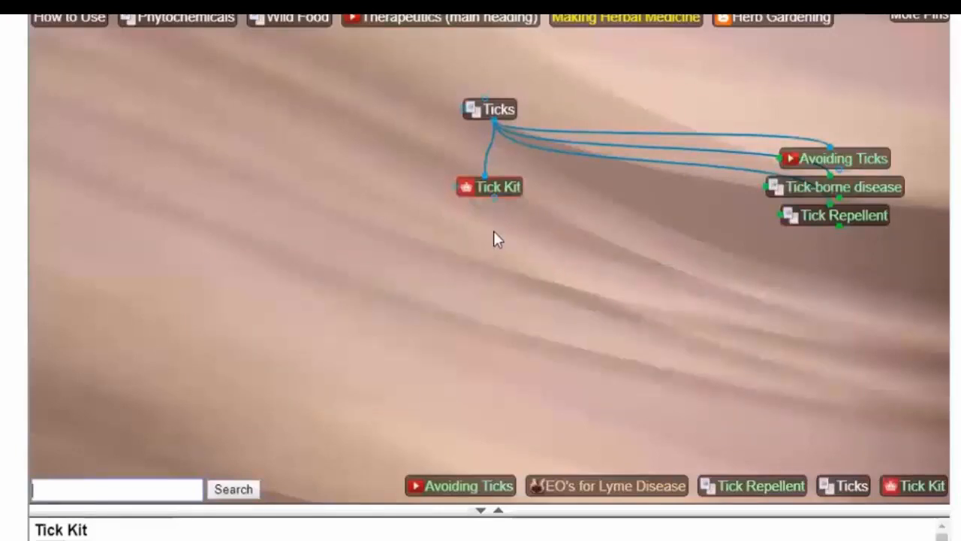
mouse_move(508, 391)
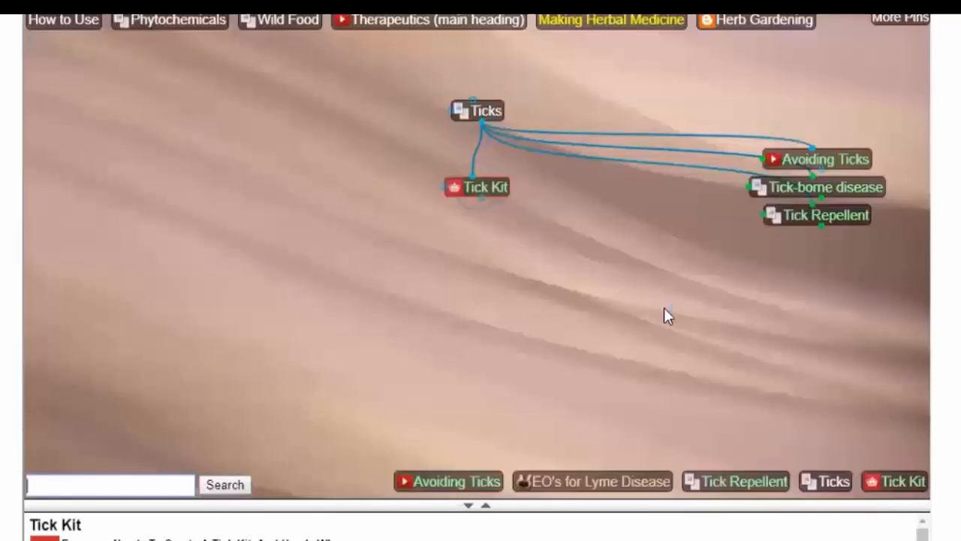
mouse_move(635, 301)
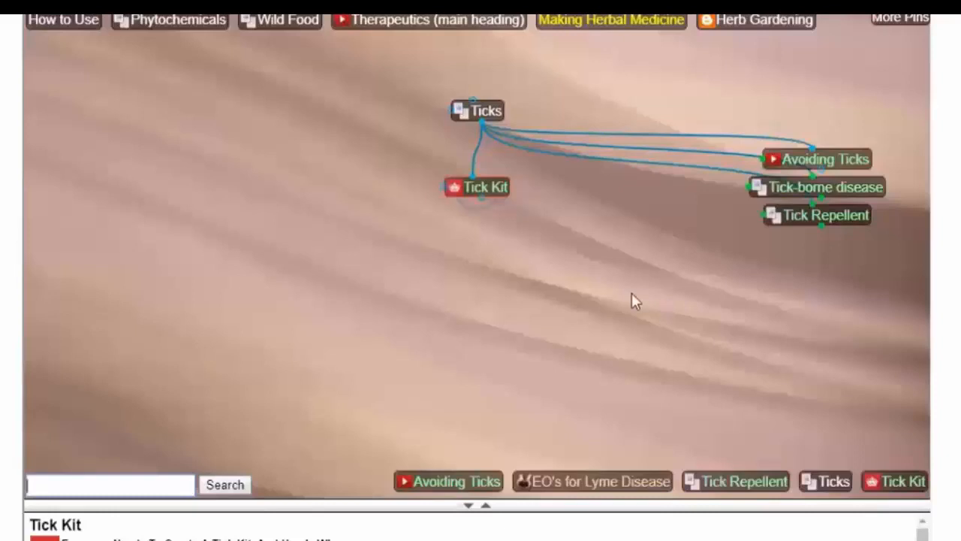
mouse_move(348, 249)
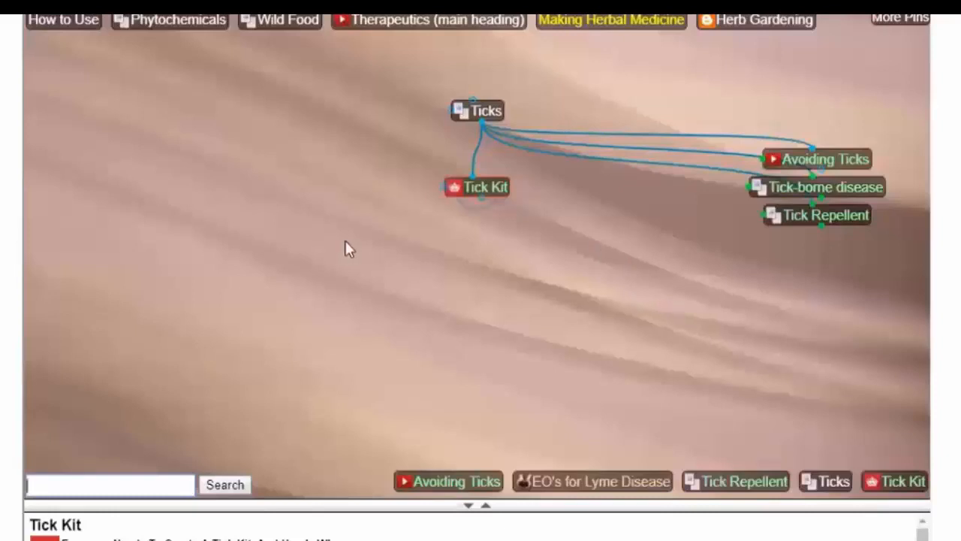
mouse_move(799, 192)
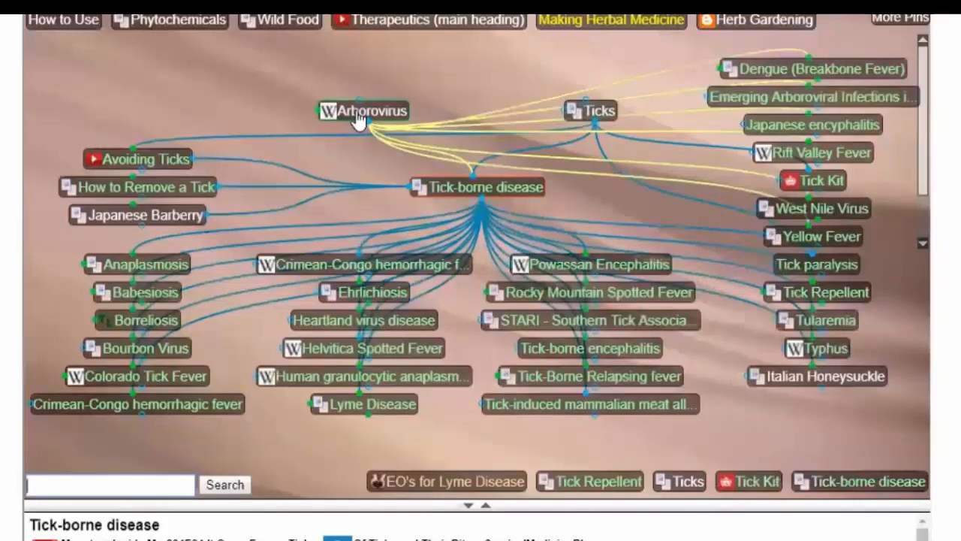
mouse_move(198, 194)
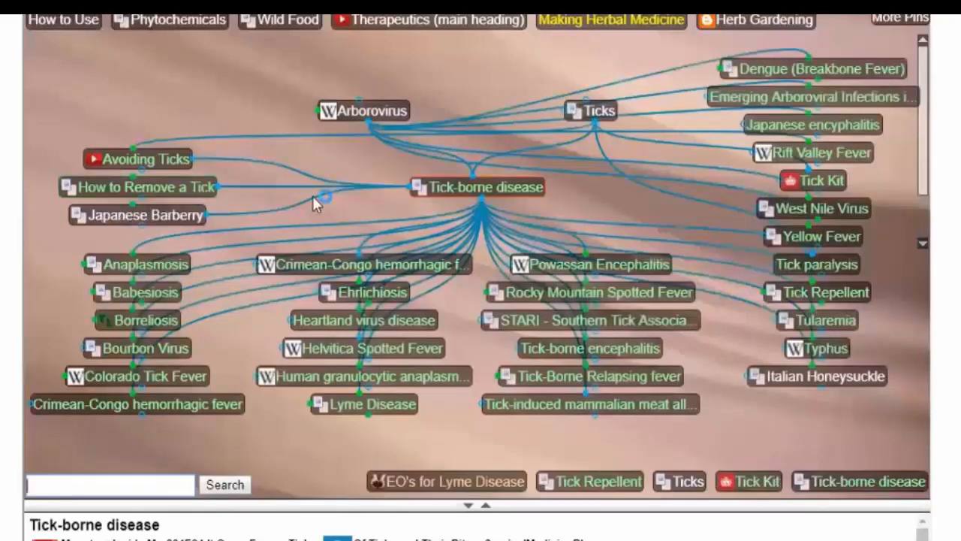
mouse_move(178, 223)
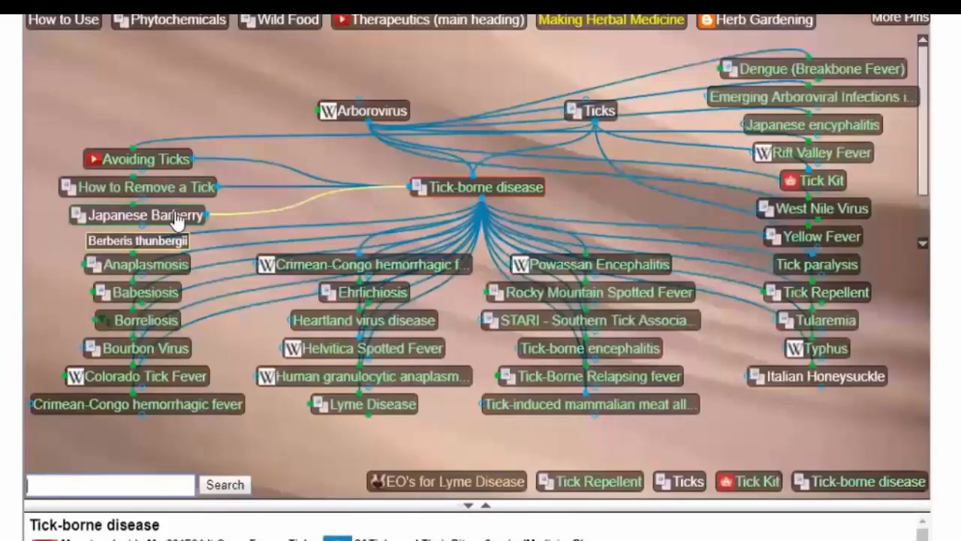
mouse_move(477, 195)
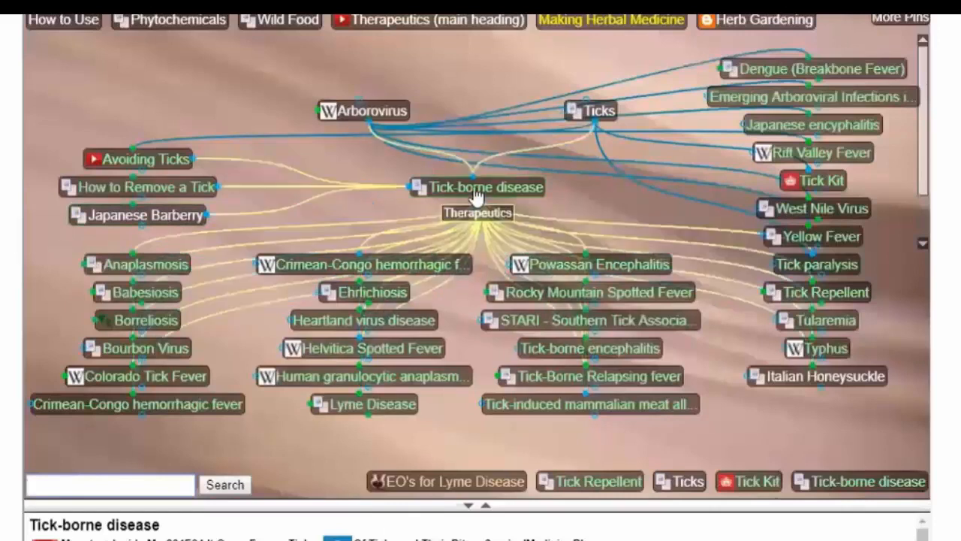
mouse_move(593, 197)
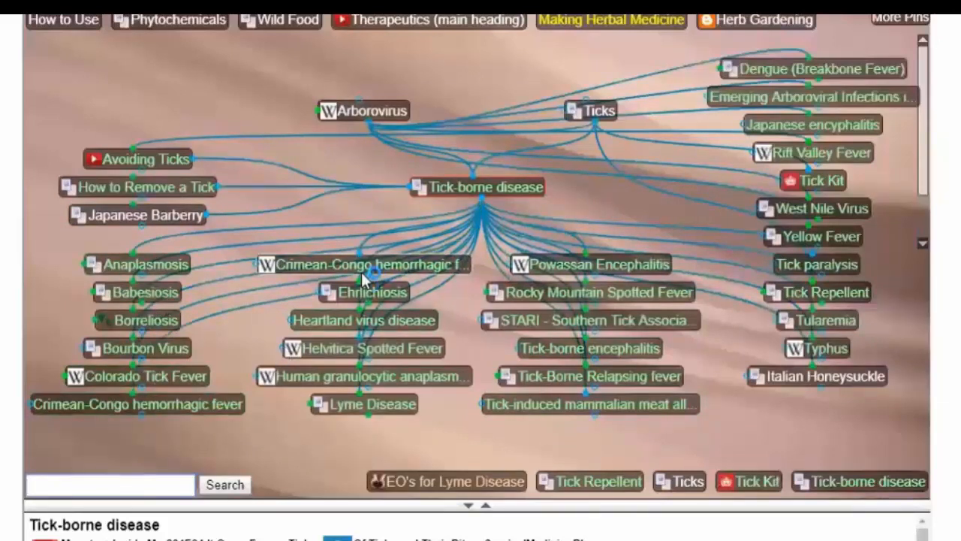
mouse_move(364, 318)
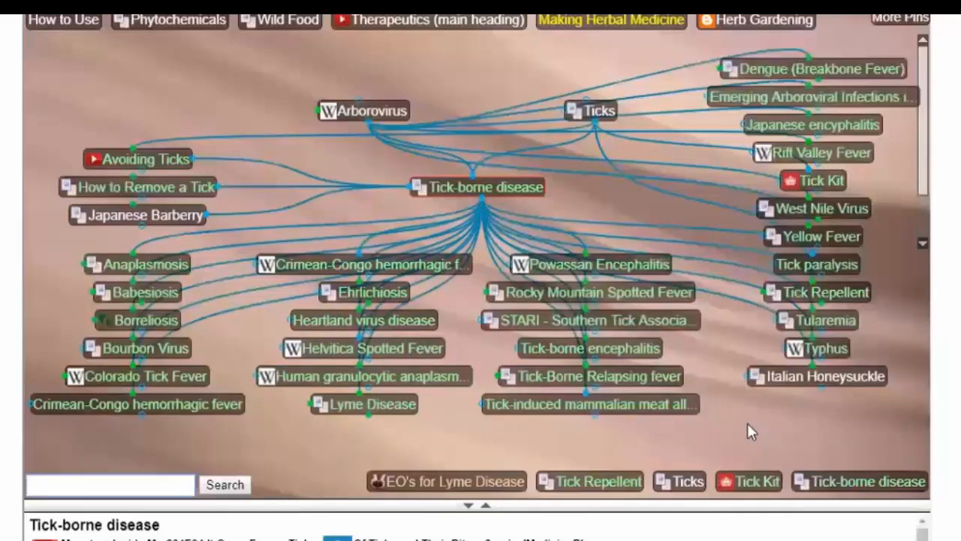
mouse_move(751, 443)
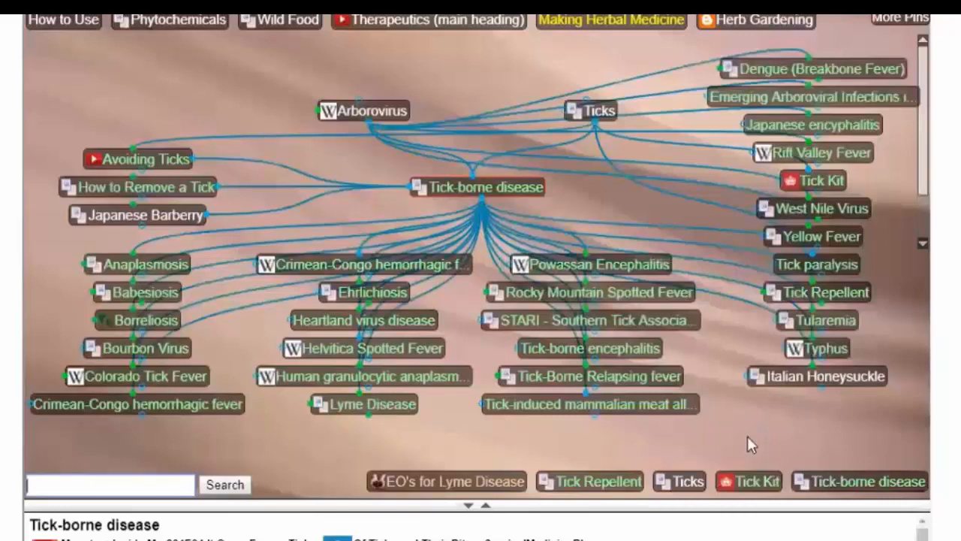
- Activate the Lyme Disease thought to show its list of web resources and videos
click(363, 404)
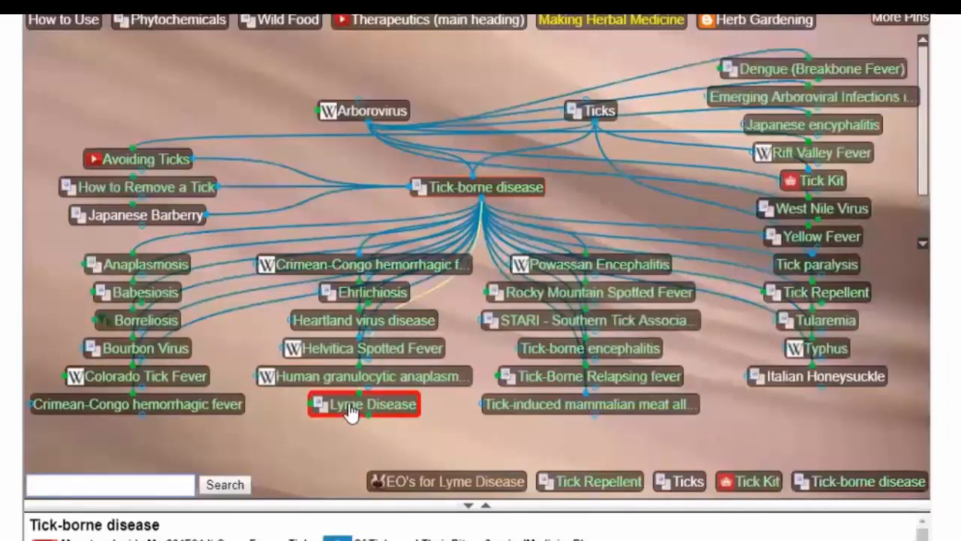
click(373, 404)
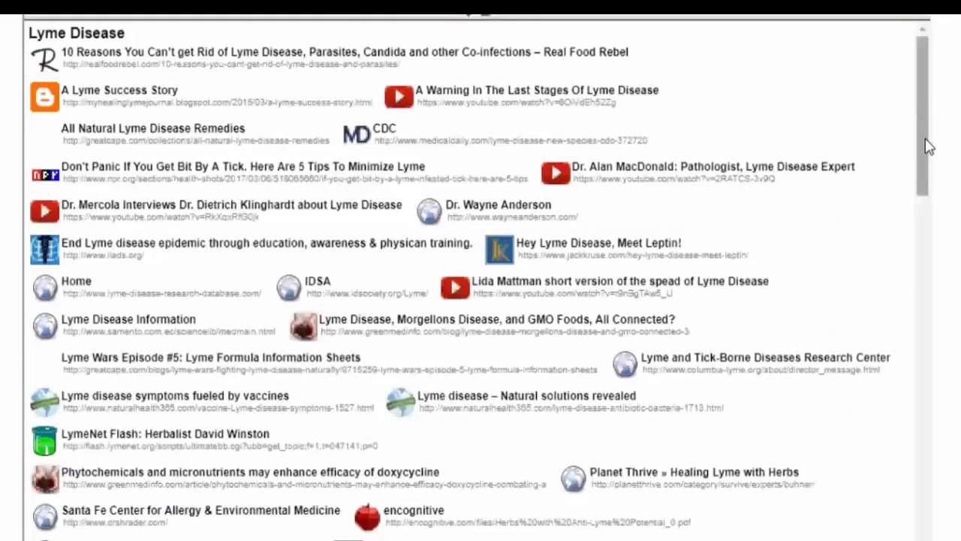
- Scroll the Lyme Disease notes past the links to the Signs & Symptoms graphic and active-infection signs
scroll(down, 3)
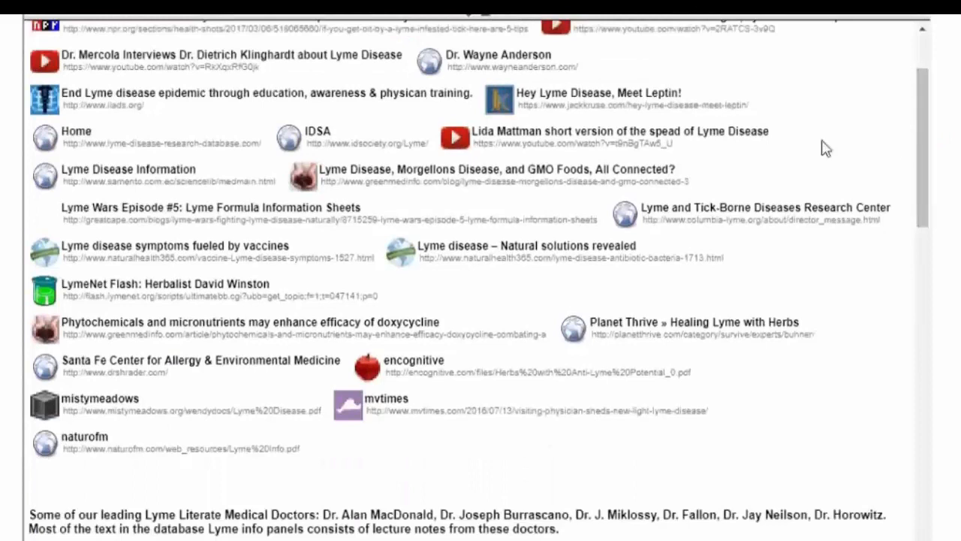
mouse_move(688, 186)
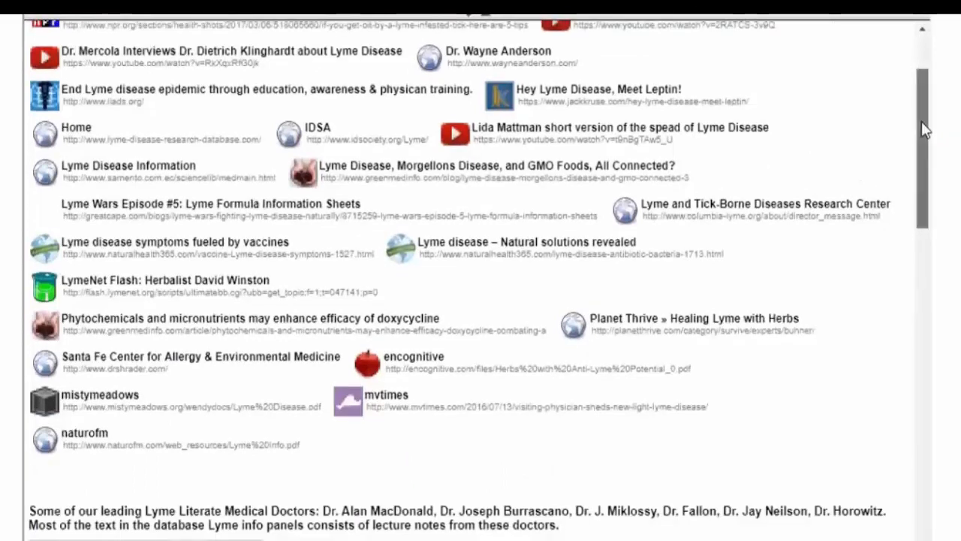
scroll(down, 3)
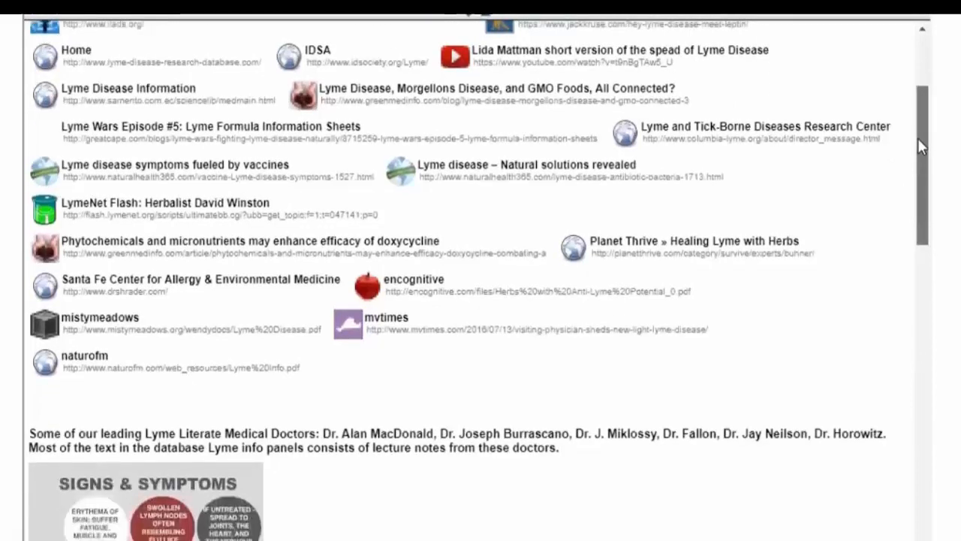
scroll(down, 3)
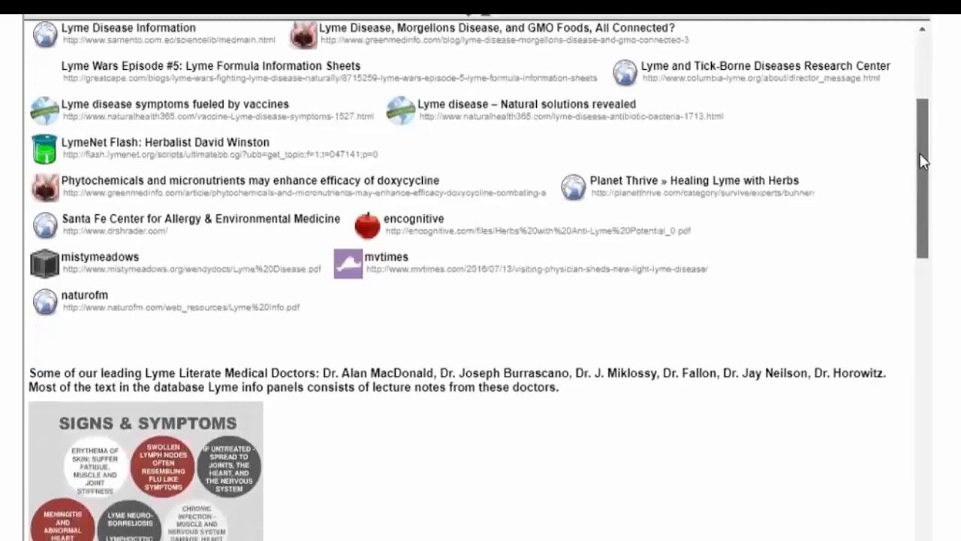
scroll(down, 3)
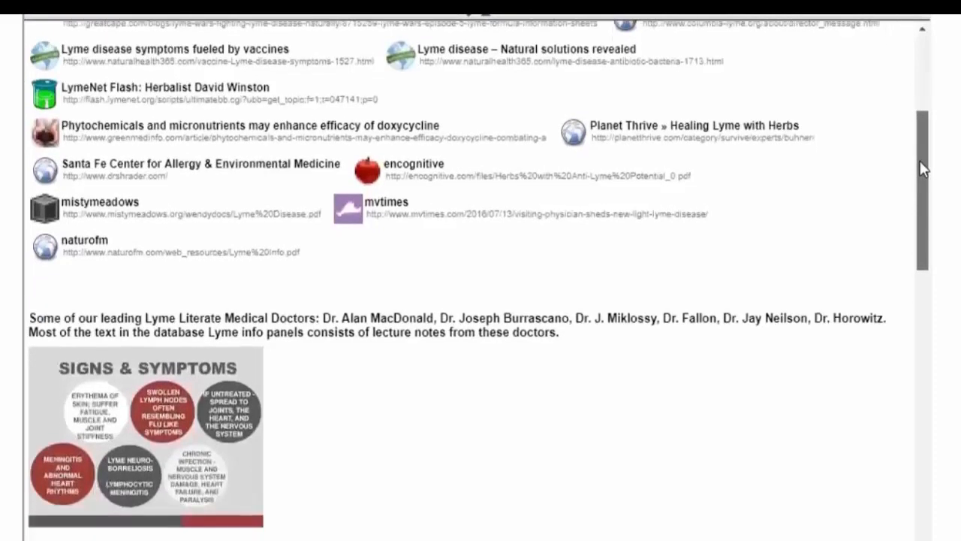
scroll(down, 3)
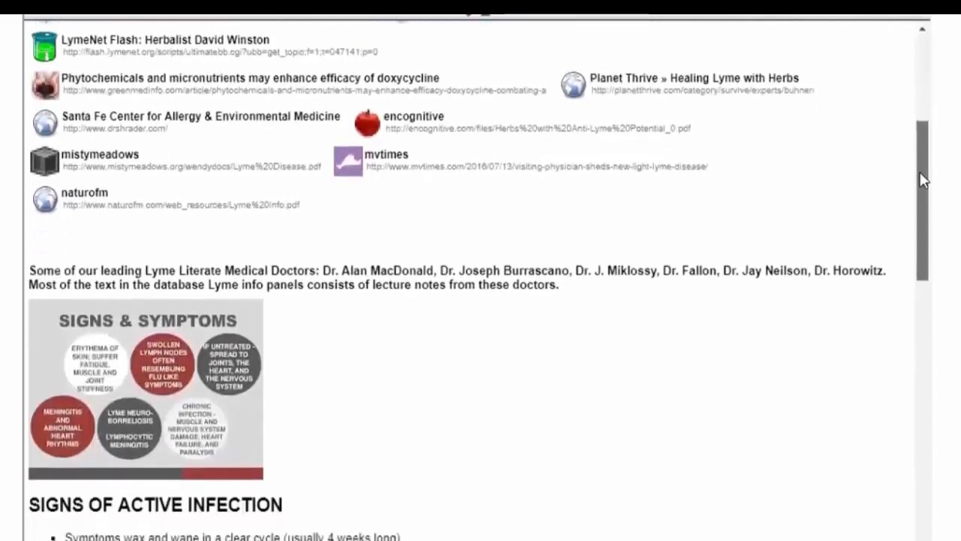
scroll(down, 3)
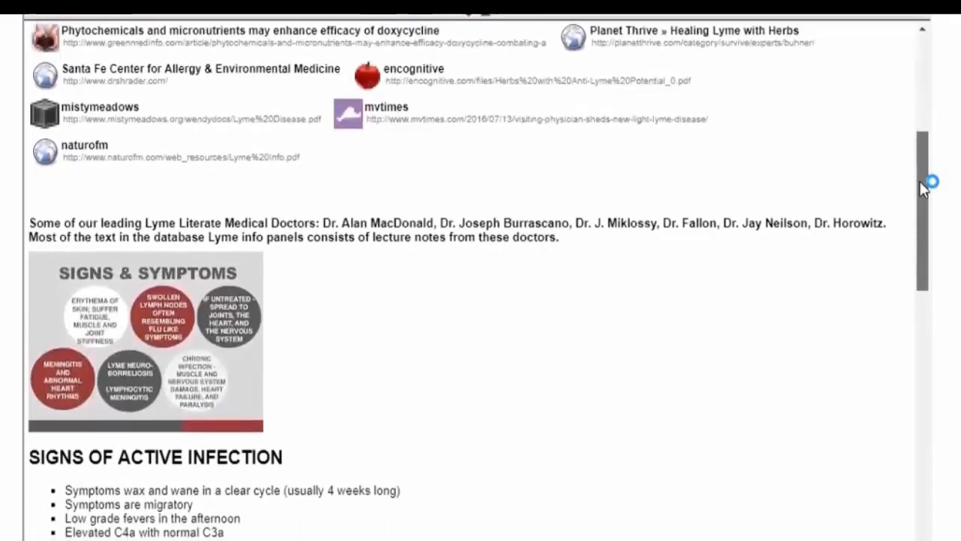
scroll(down, 3)
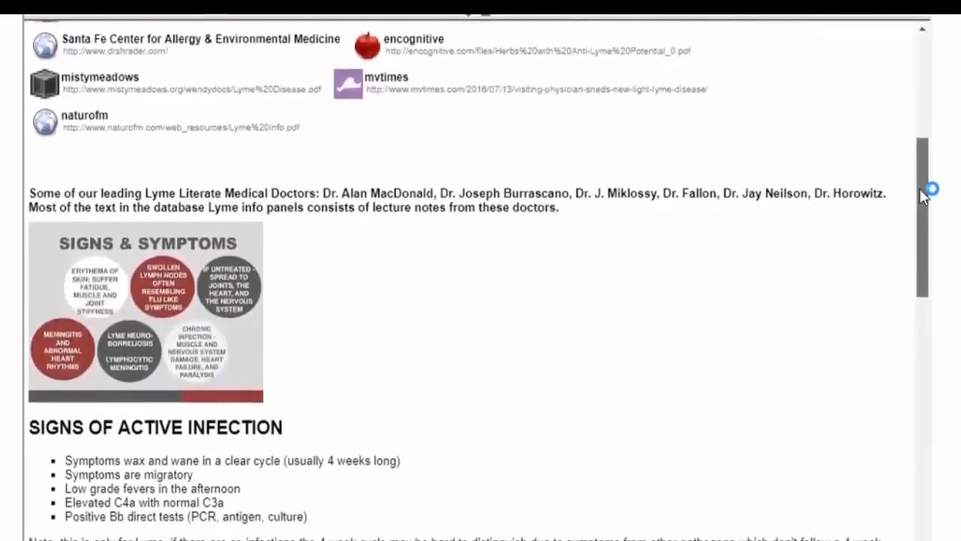
scroll(down, 3)
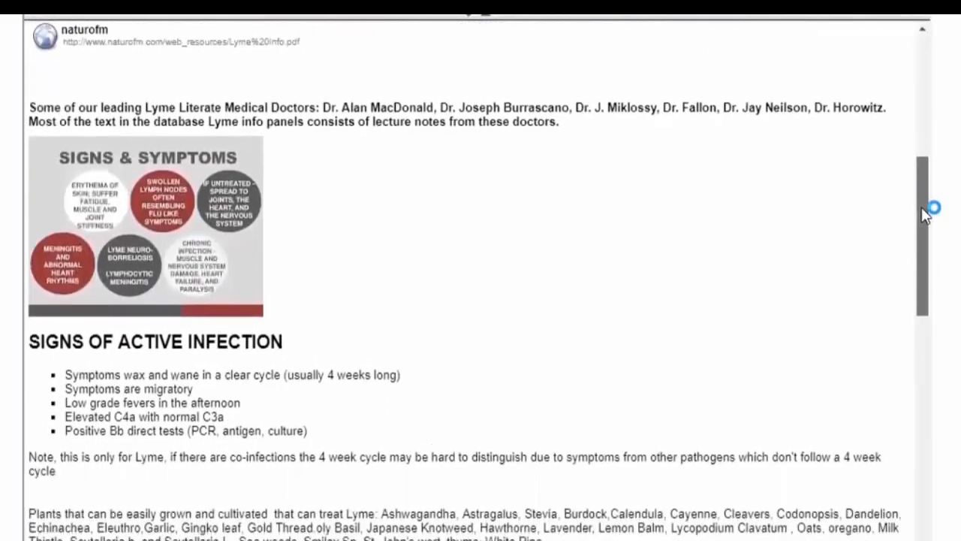
scroll(down, 3)
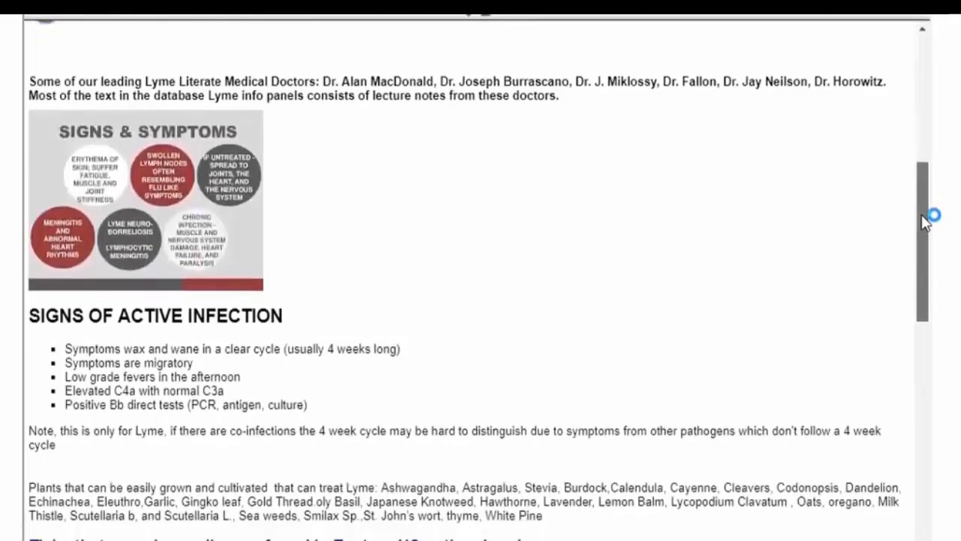
scroll(down, 3)
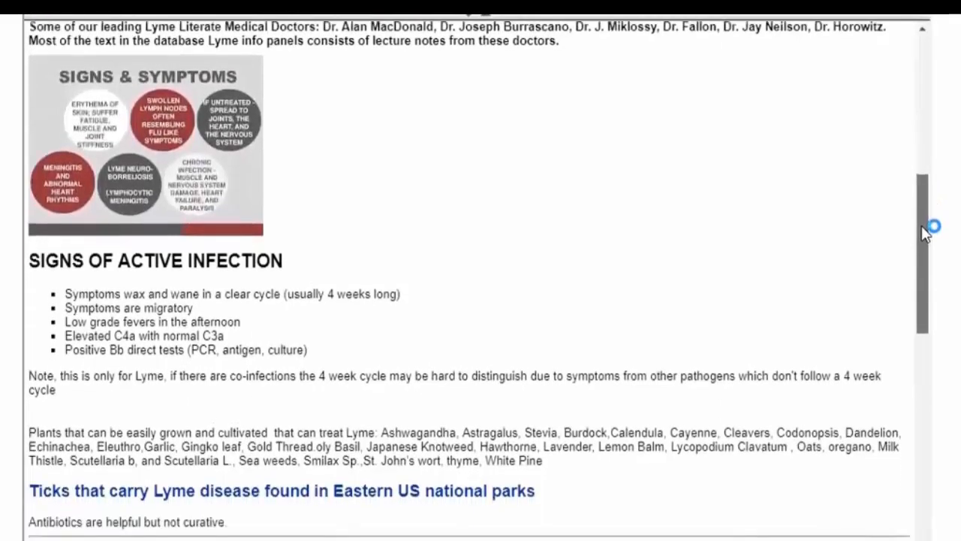
scroll(down, 3)
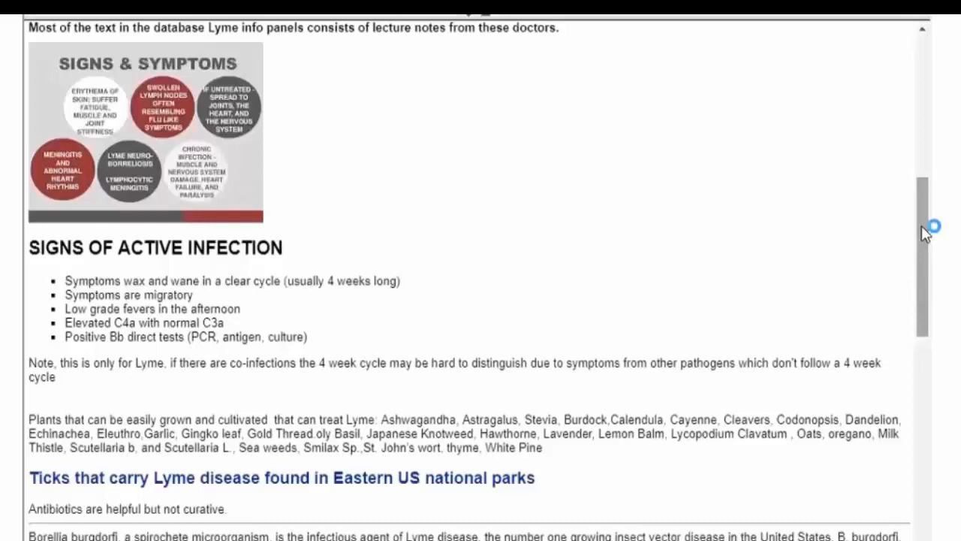
mouse_move(934, 225)
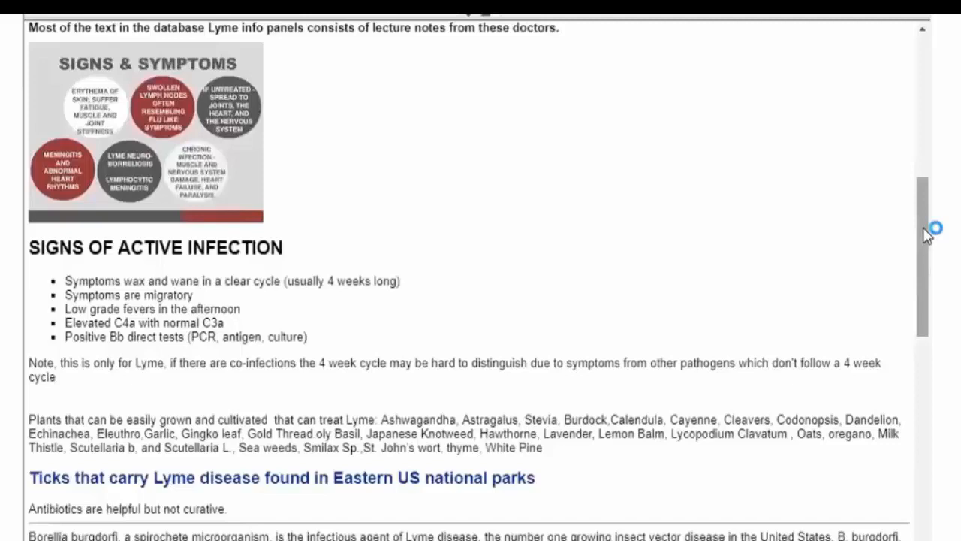
scroll(down, 3)
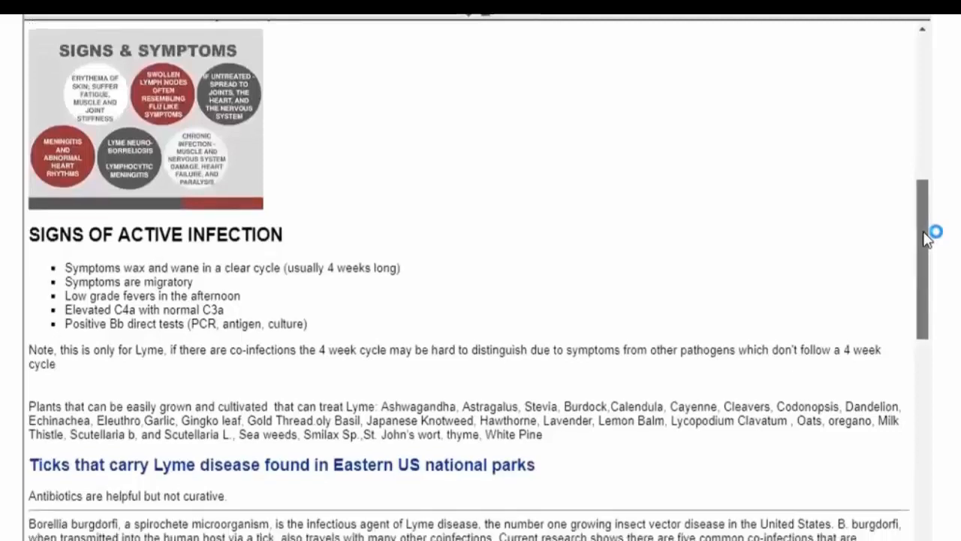